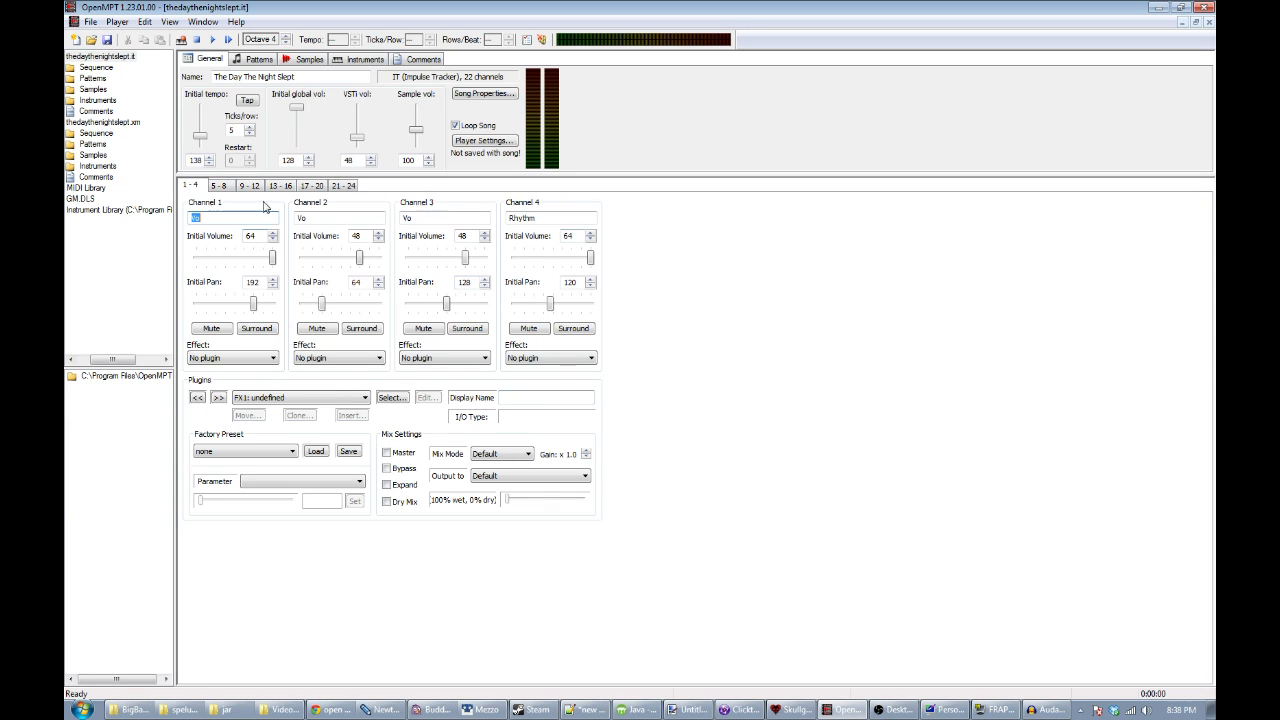
Switch OpenMPT to the Patterns view showing the Vo vocal channels first.
left_click(259, 59)
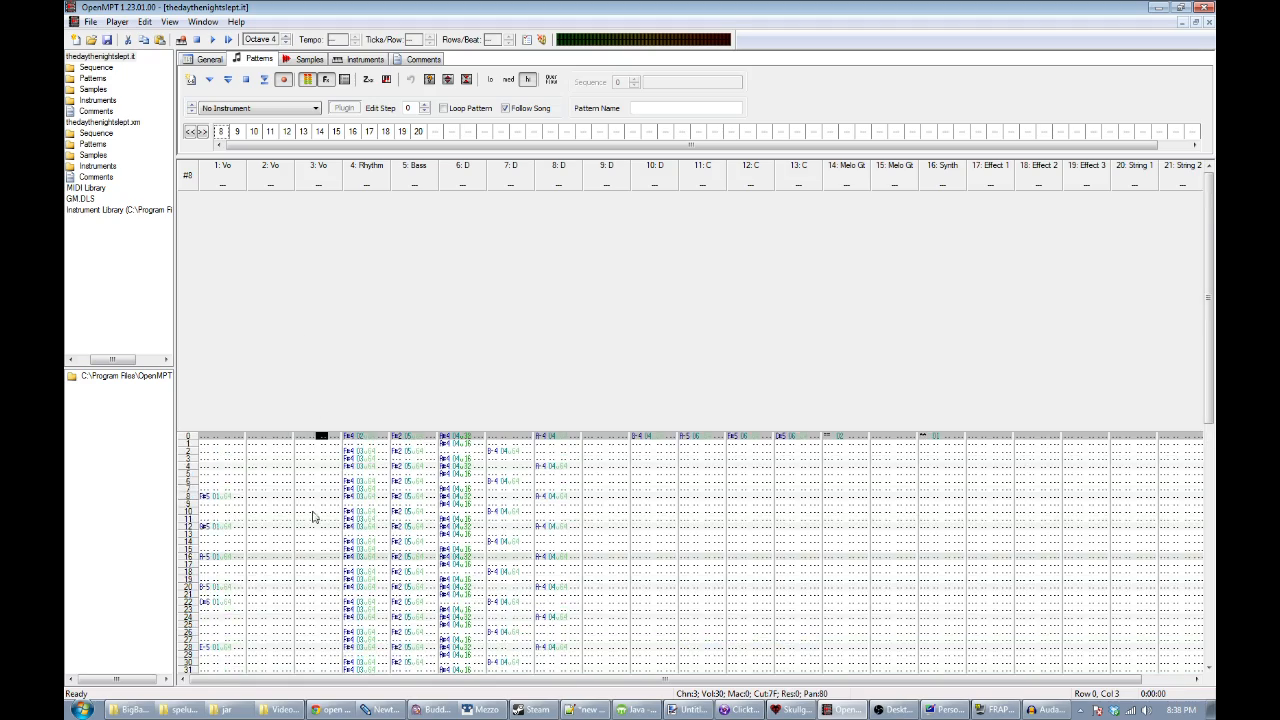
left_click(198, 39)
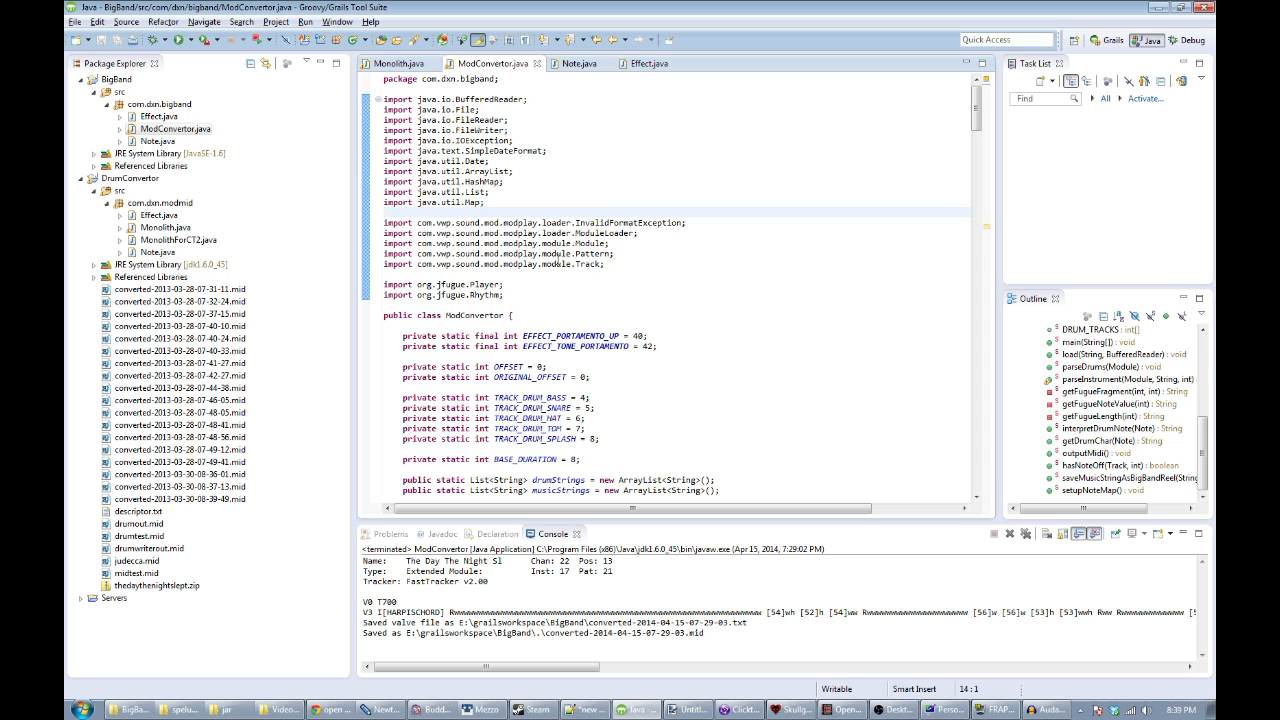
left_click(487, 202)
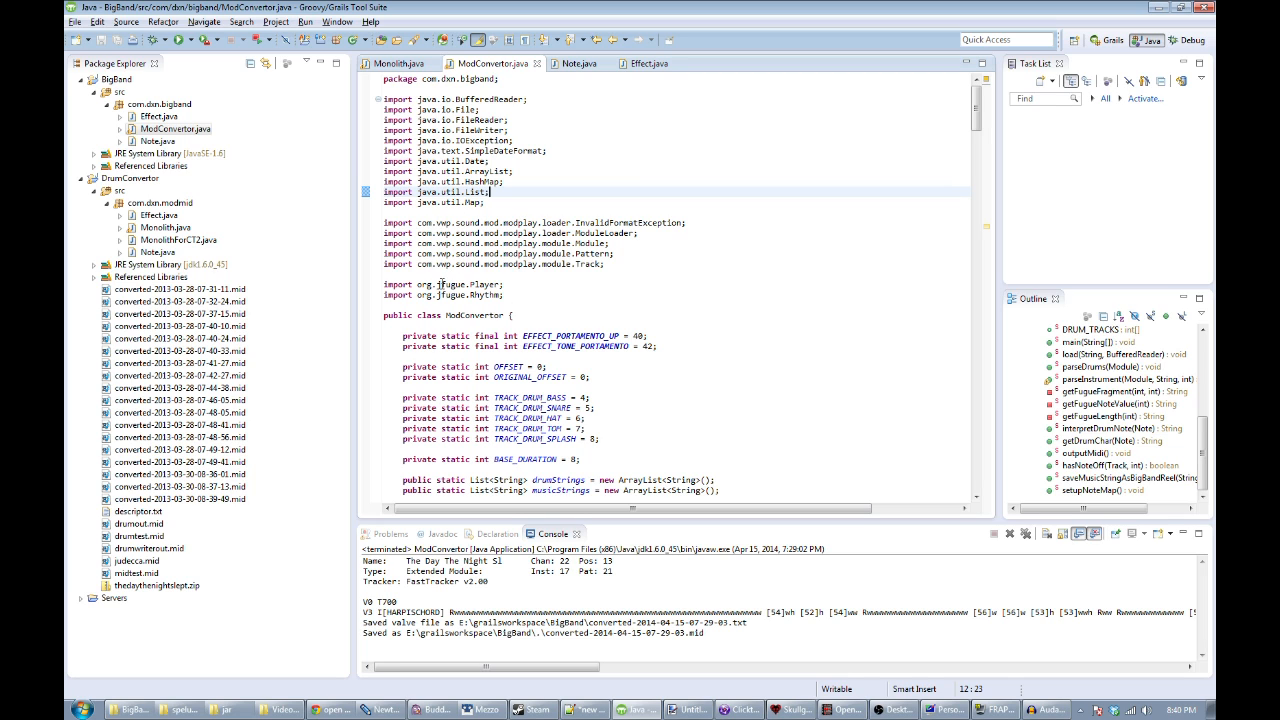
left_click(444, 284)
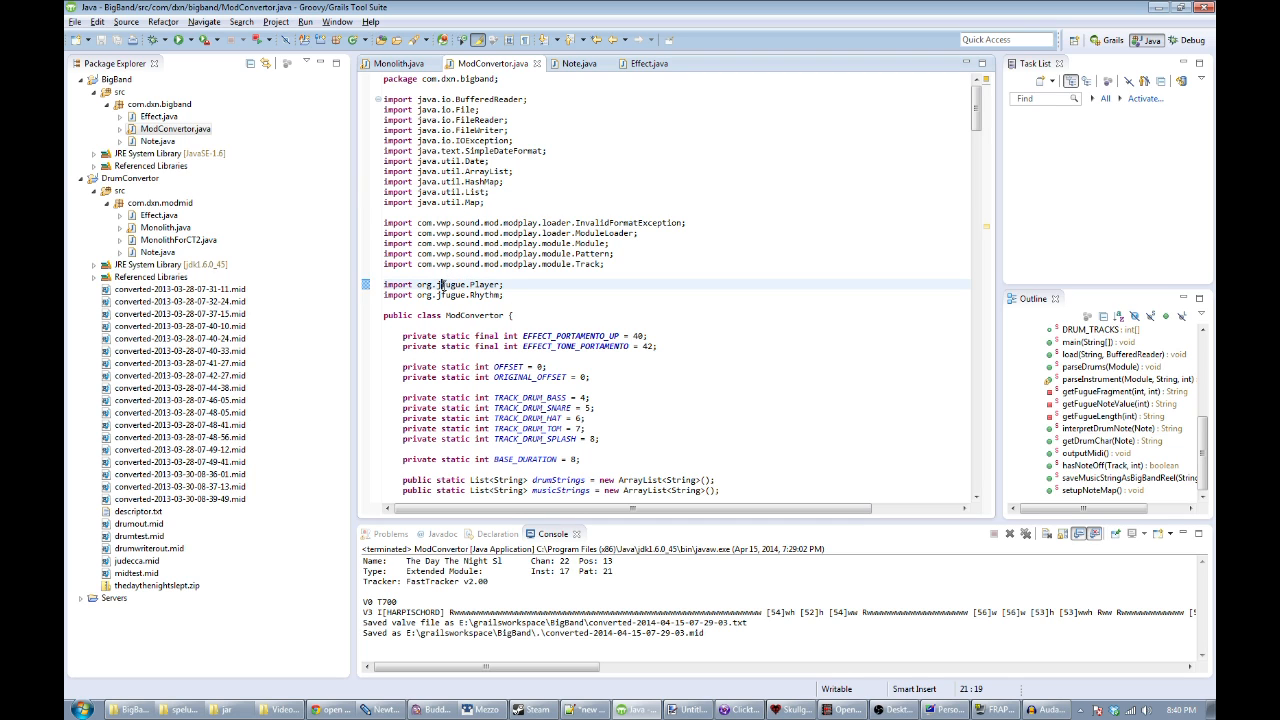
left_click(463, 263)
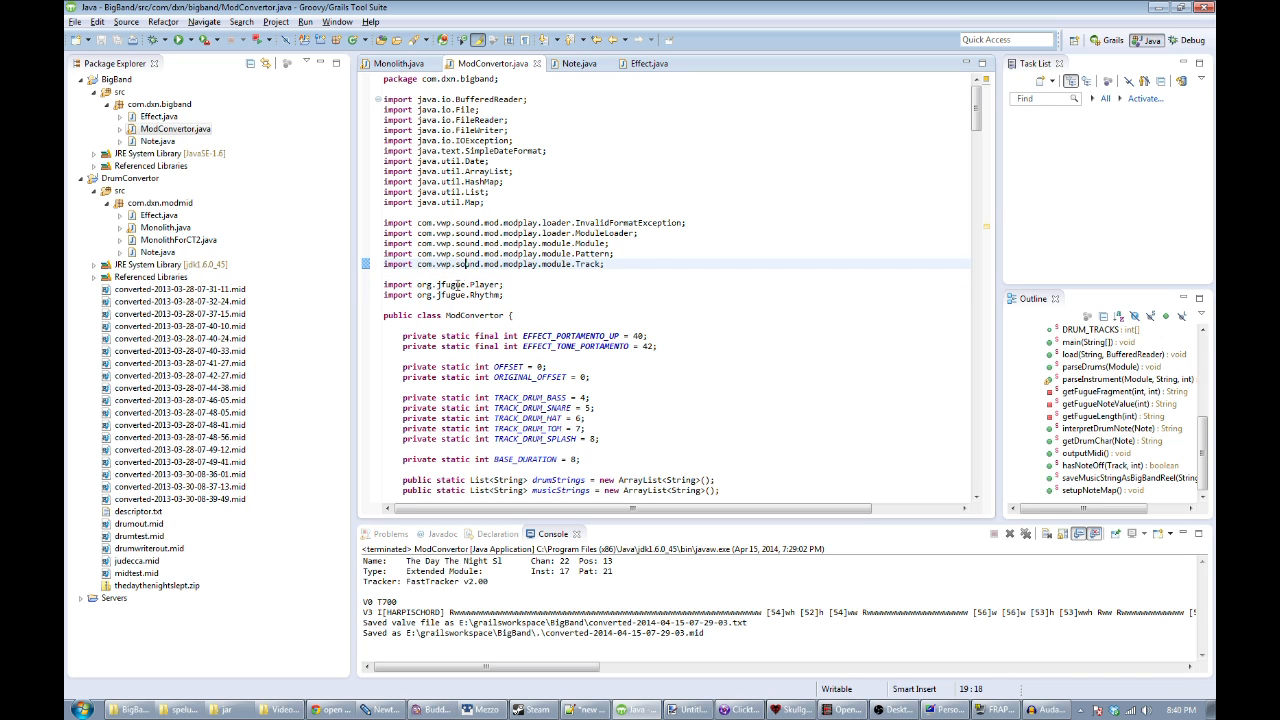
left_click(456, 284)
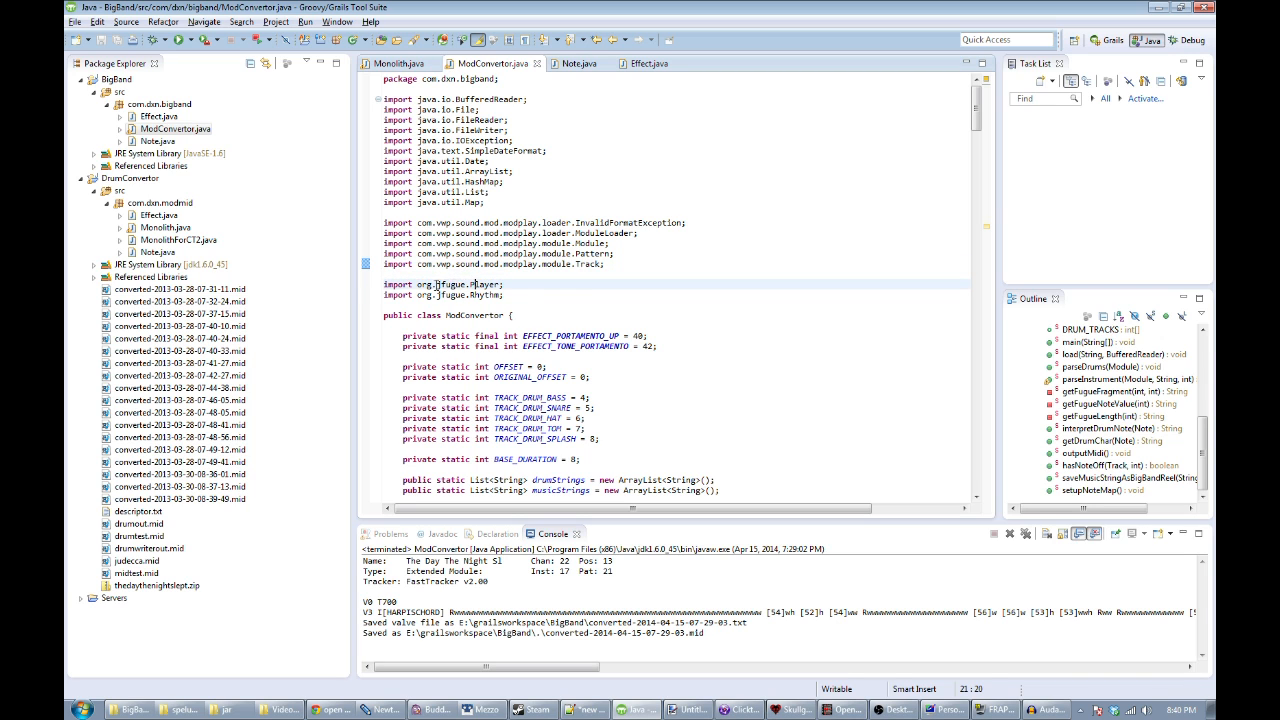
scroll("down", 3)
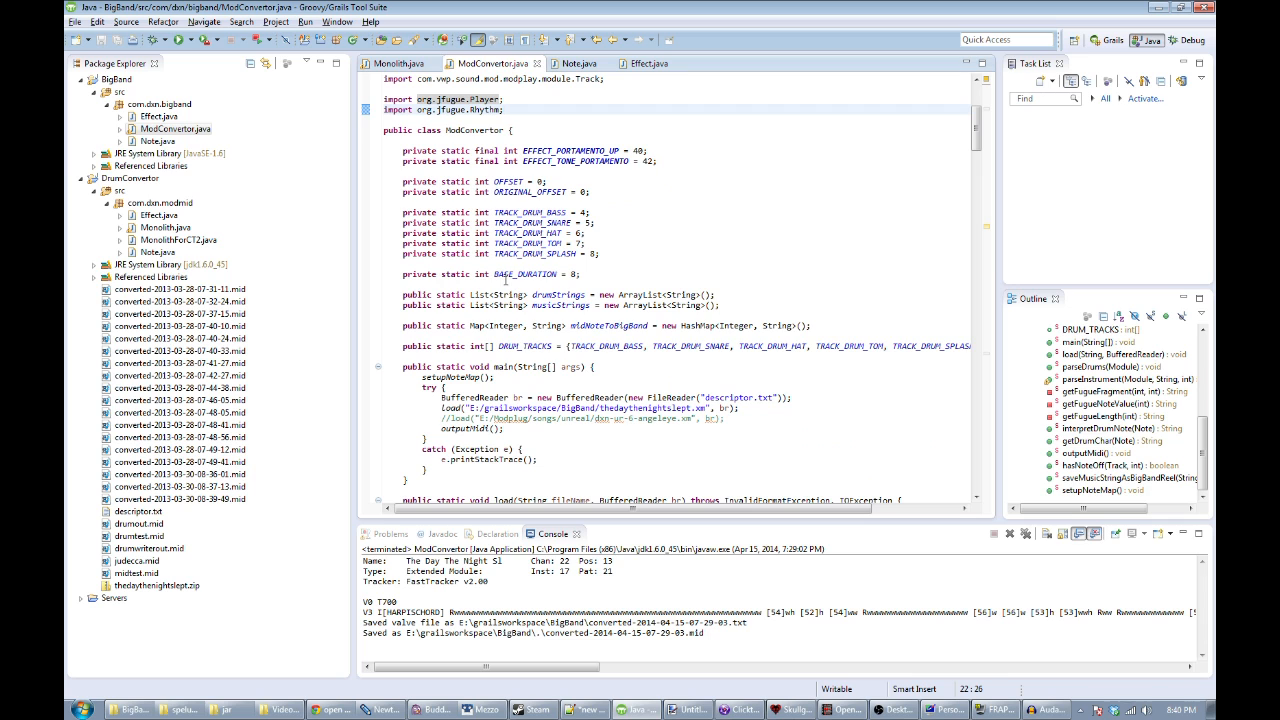
scroll("down", 3)
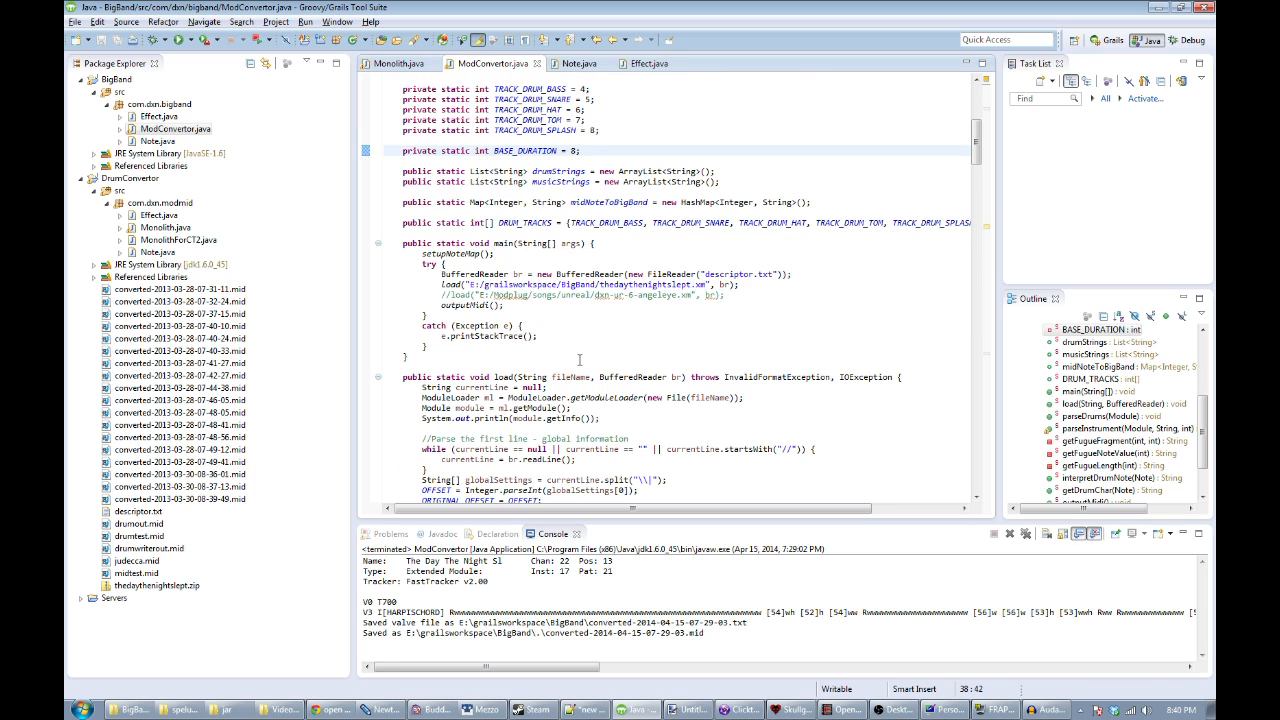
scroll("down", 3)
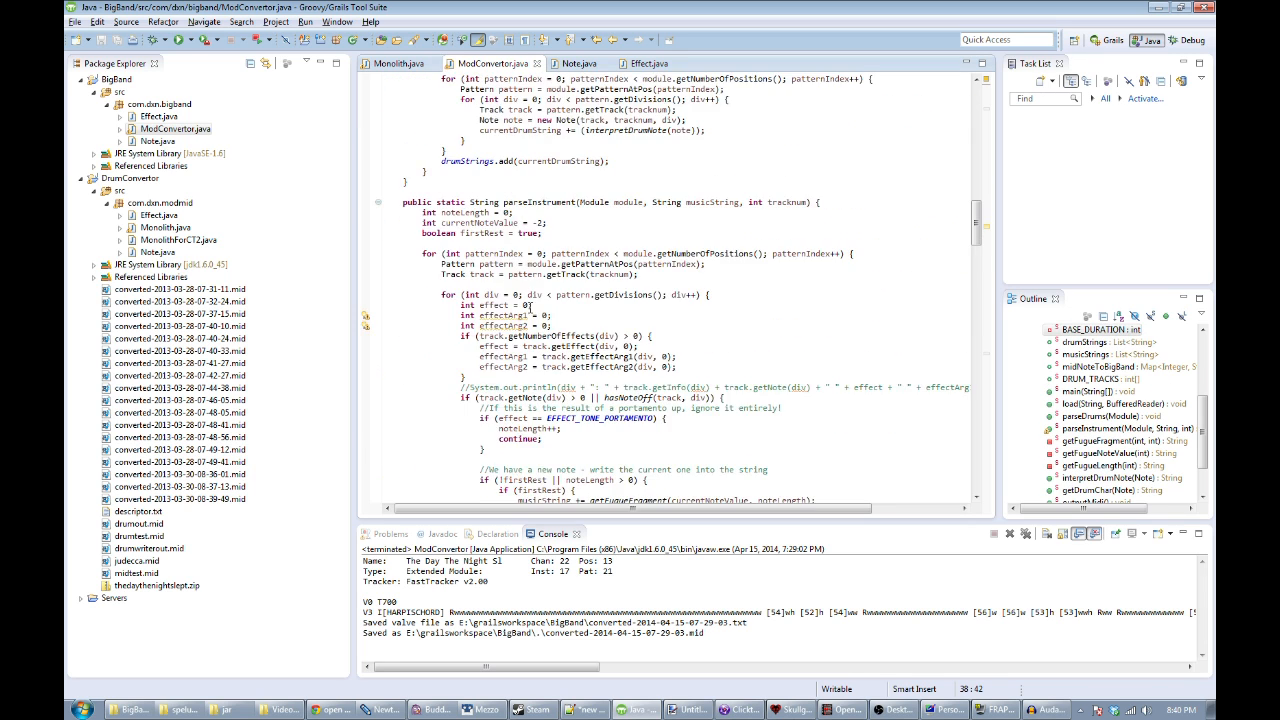
scroll("down", 3)
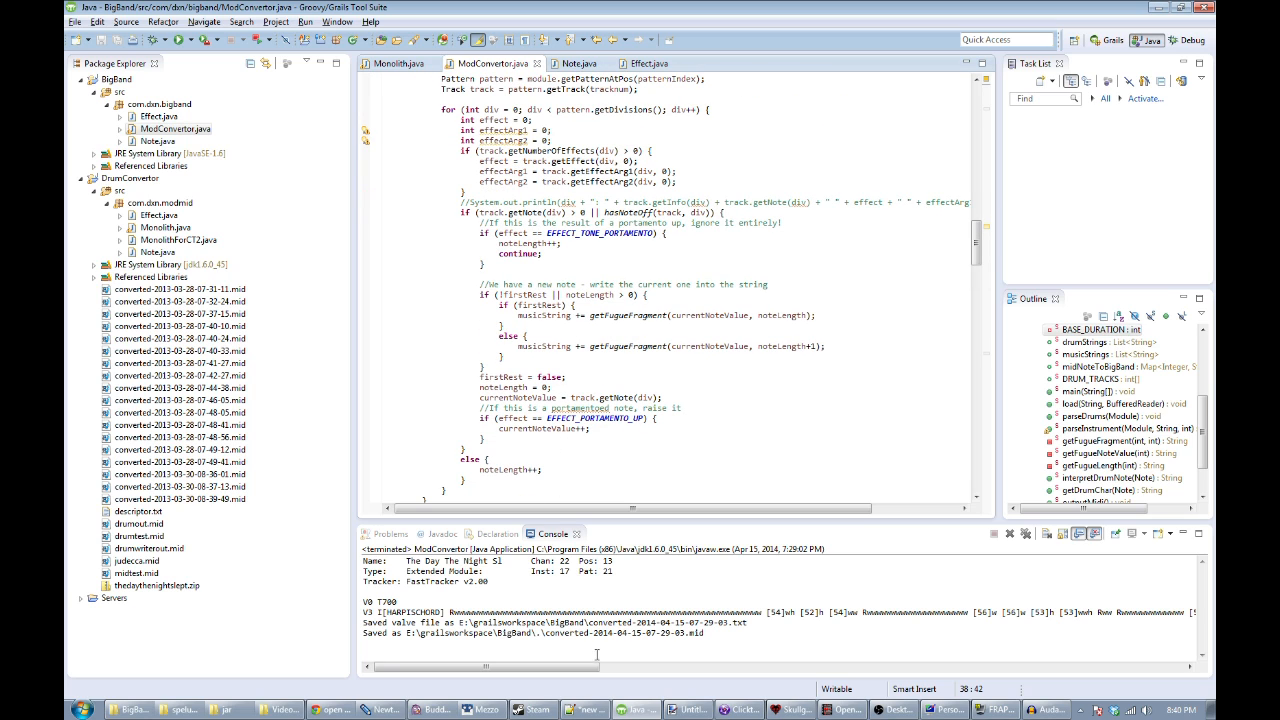
double_click(500, 611)
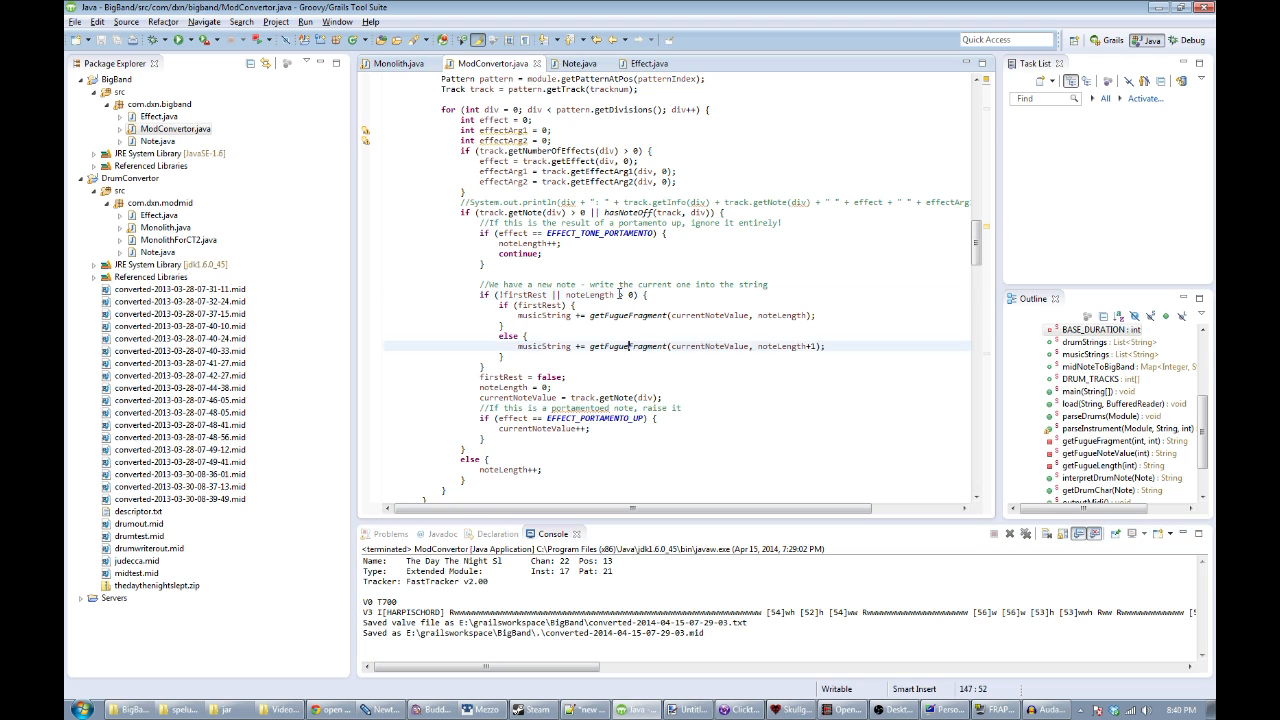
scroll("down", 3)
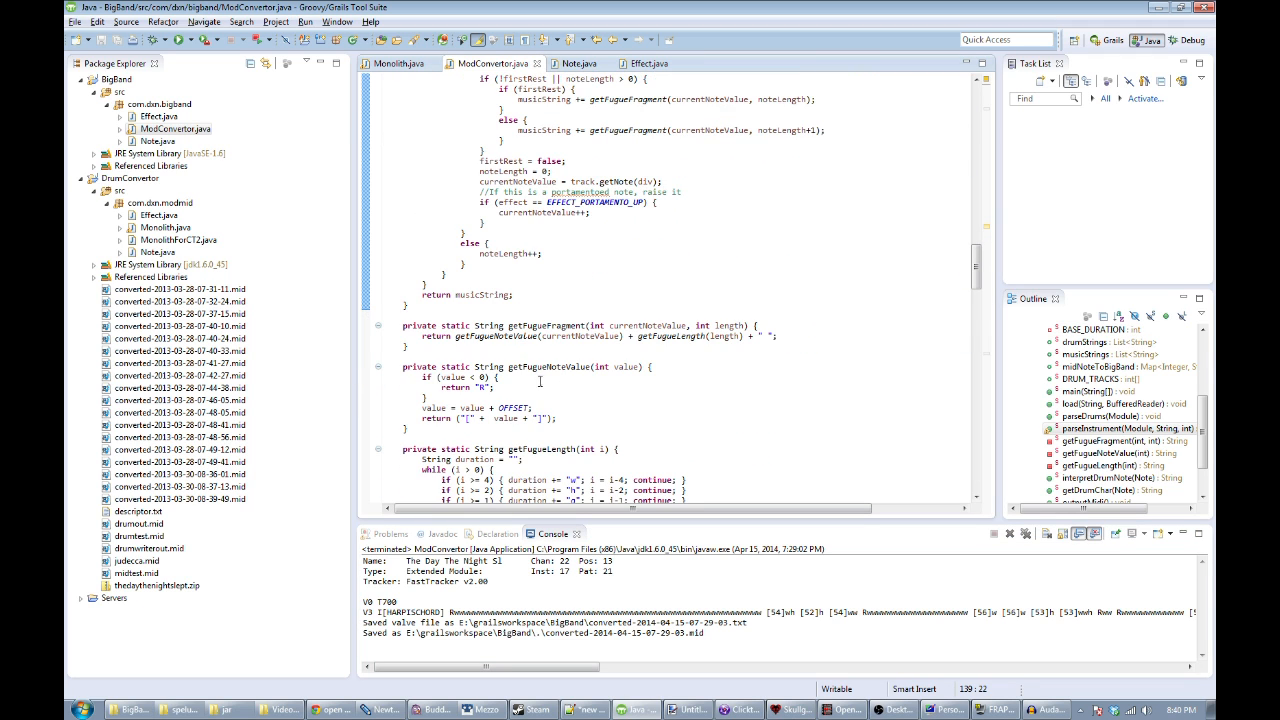
scroll("down", 3)
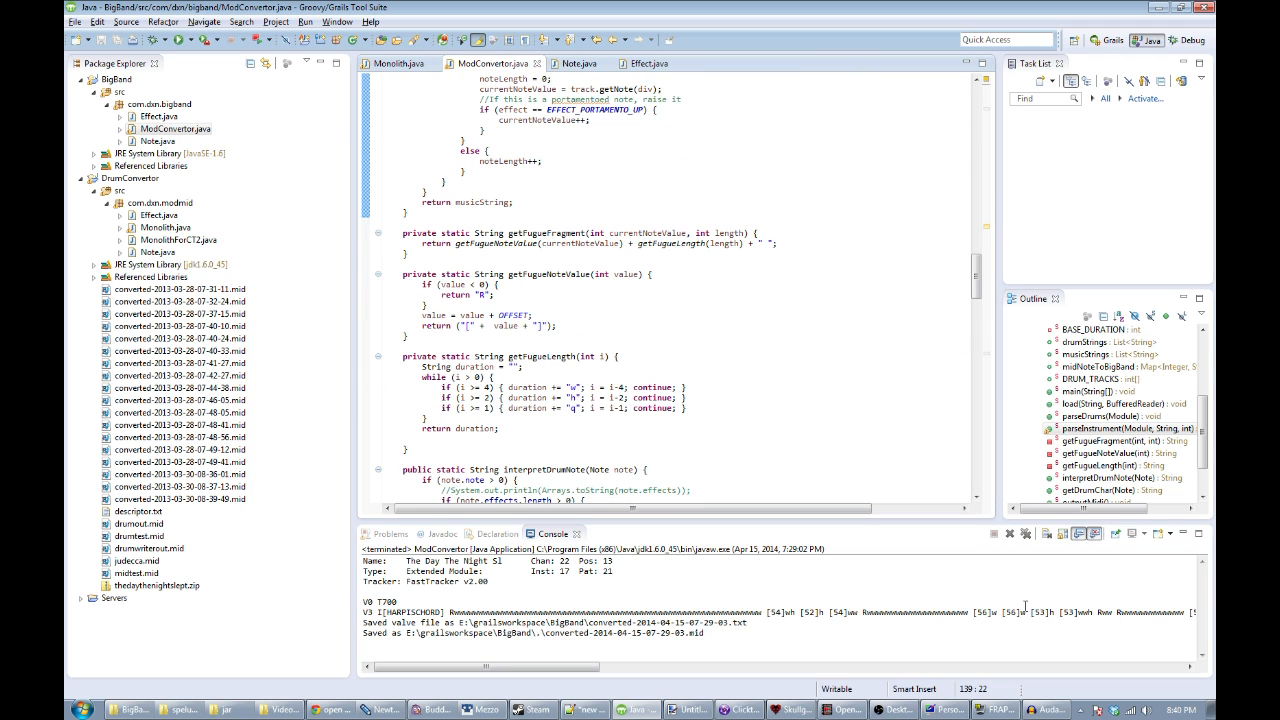
left_click(688, 335)
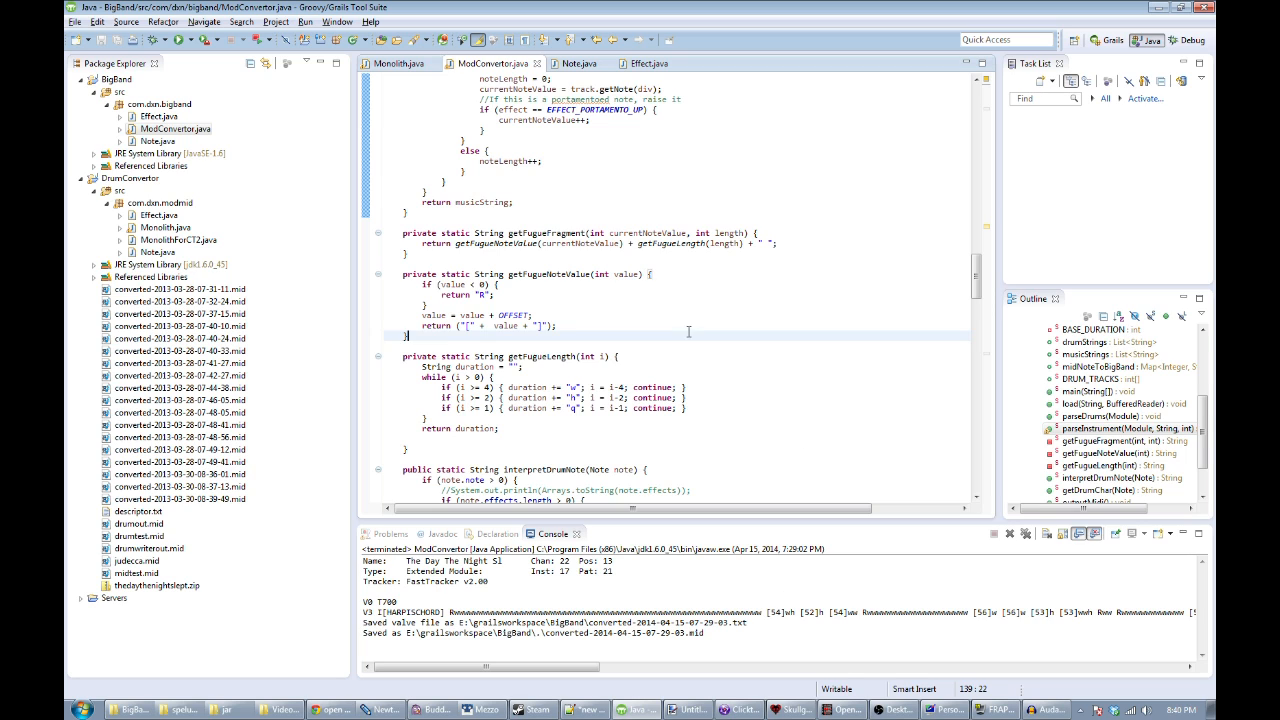
scroll("down", 3)
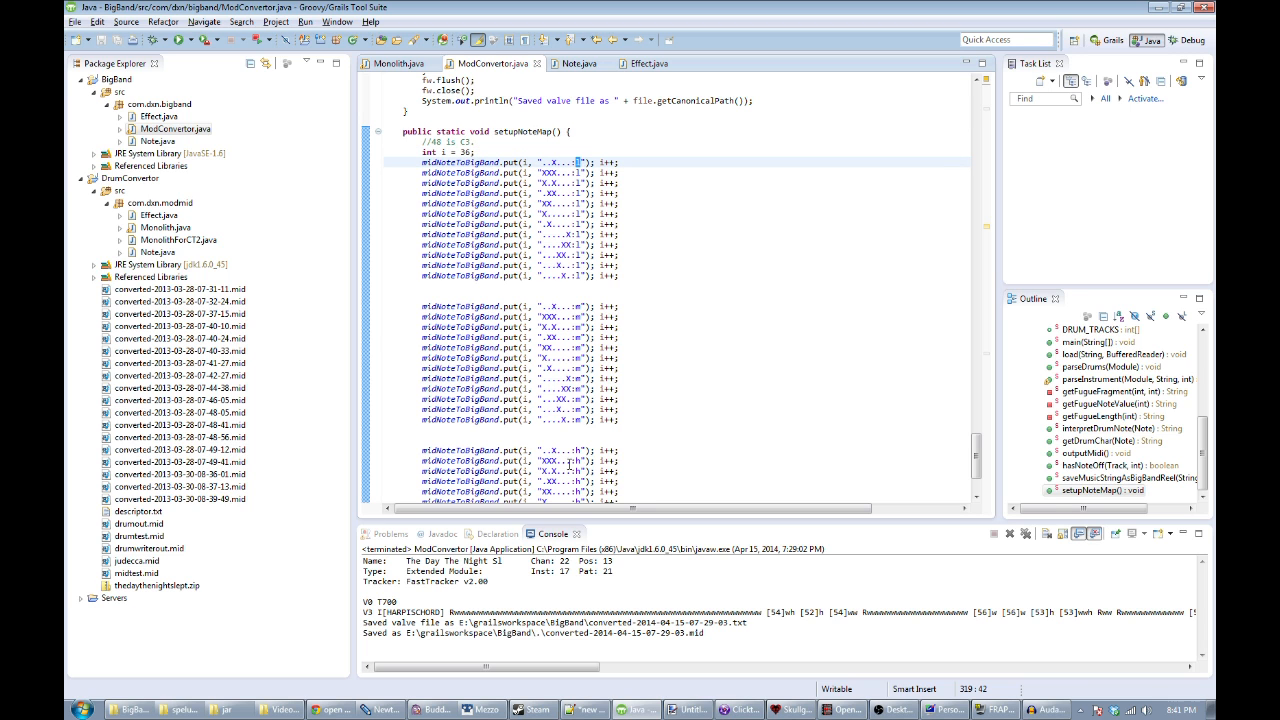
scroll("down", 3)
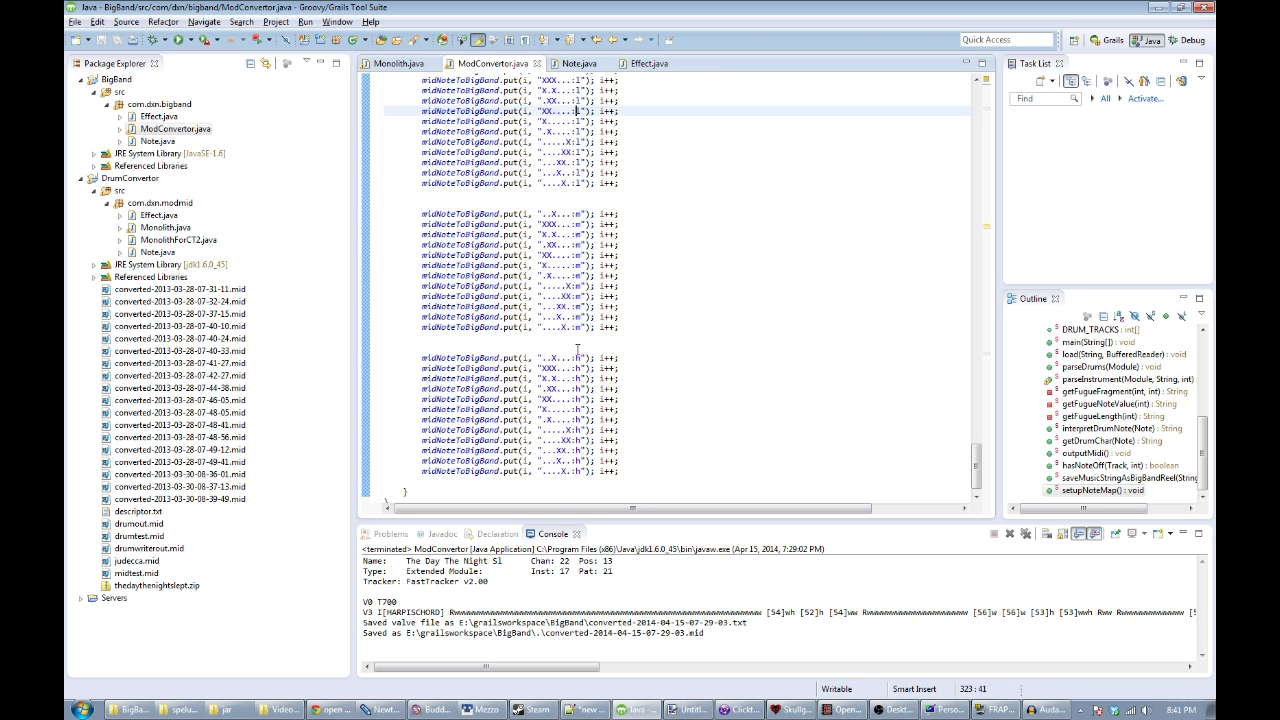
scroll("up", 3)
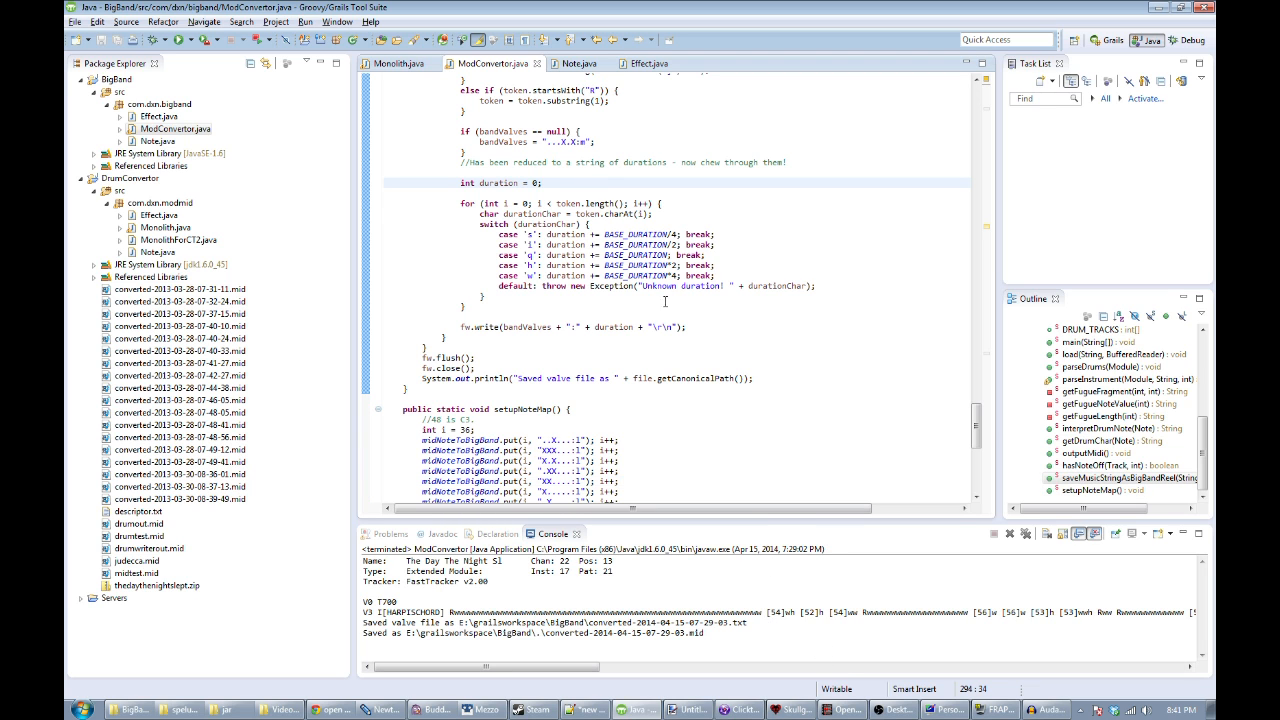
scroll("up", 3)
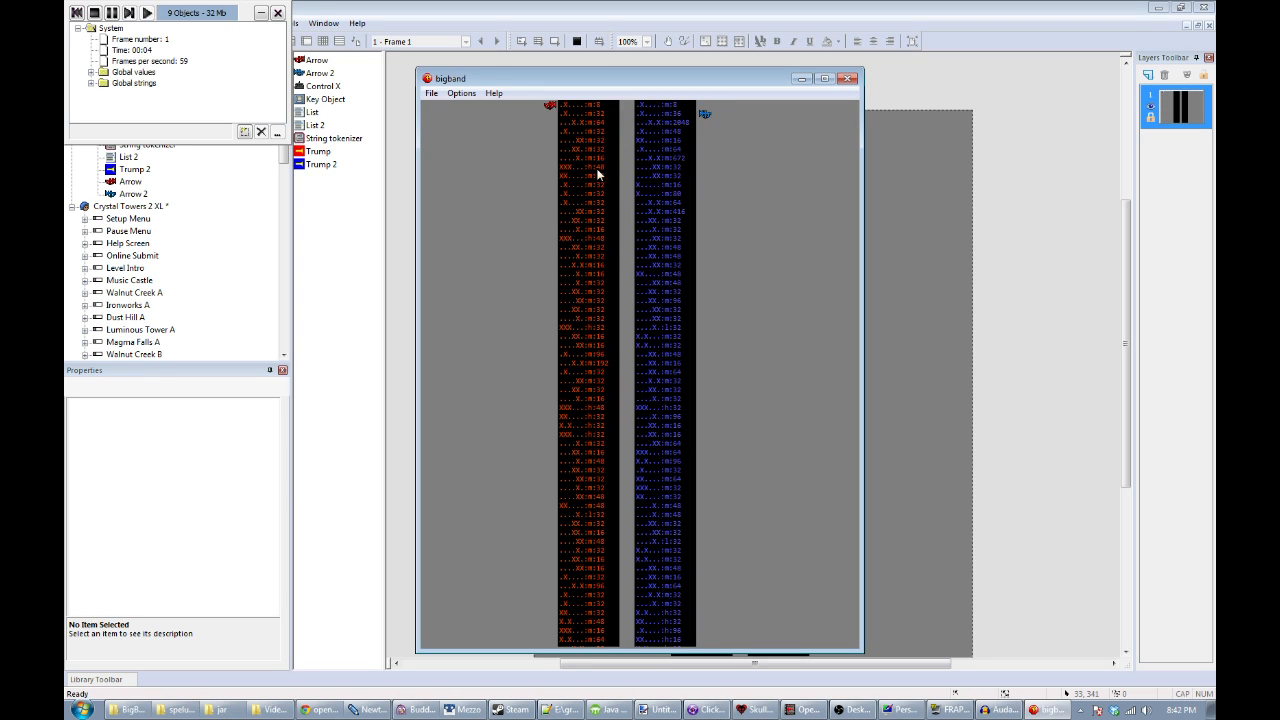
mouse_move(565, 120)
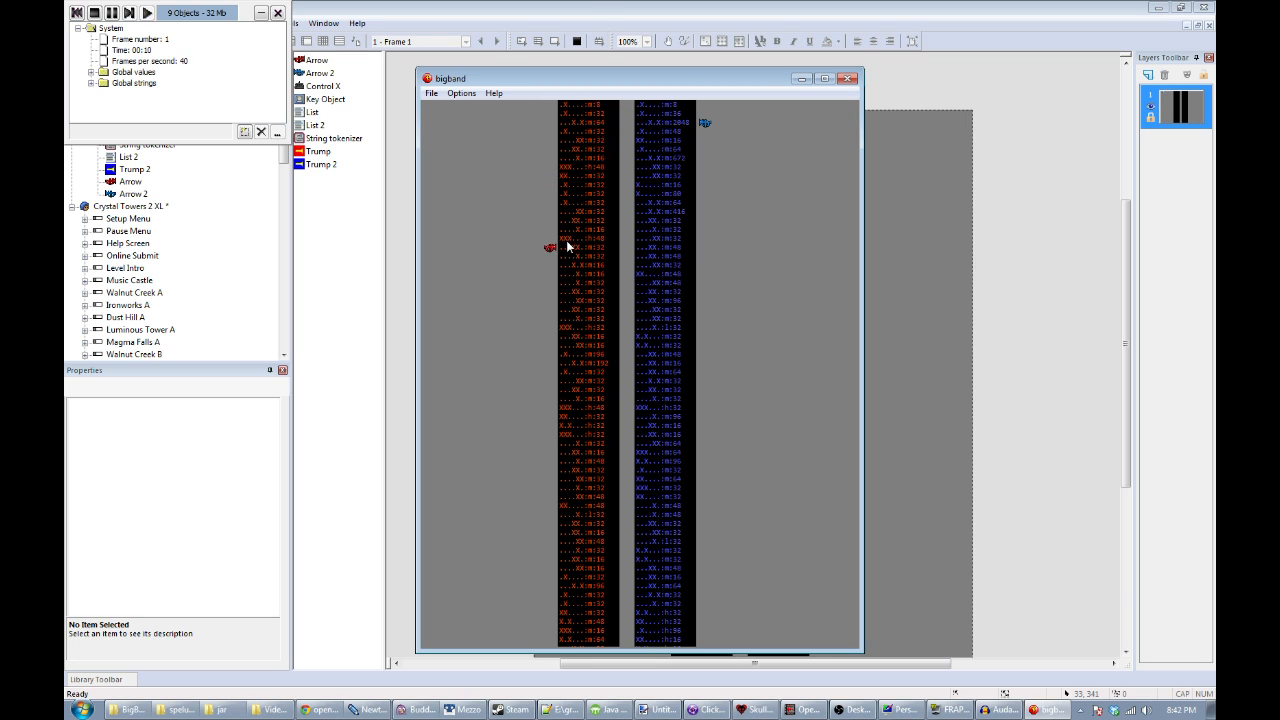
mouse_move(582, 308)
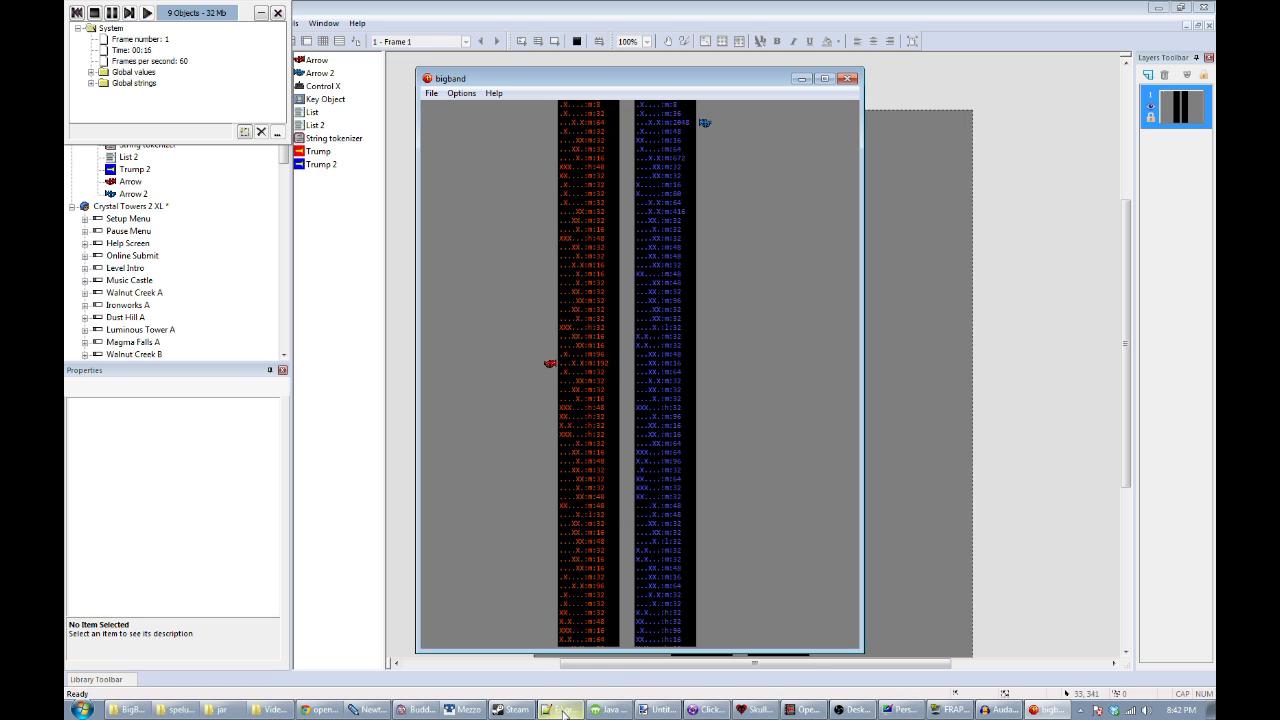
Bring Notepad++'s new 8 tab forward so the player types keypresses like 'asd'.
left_click(560, 710)
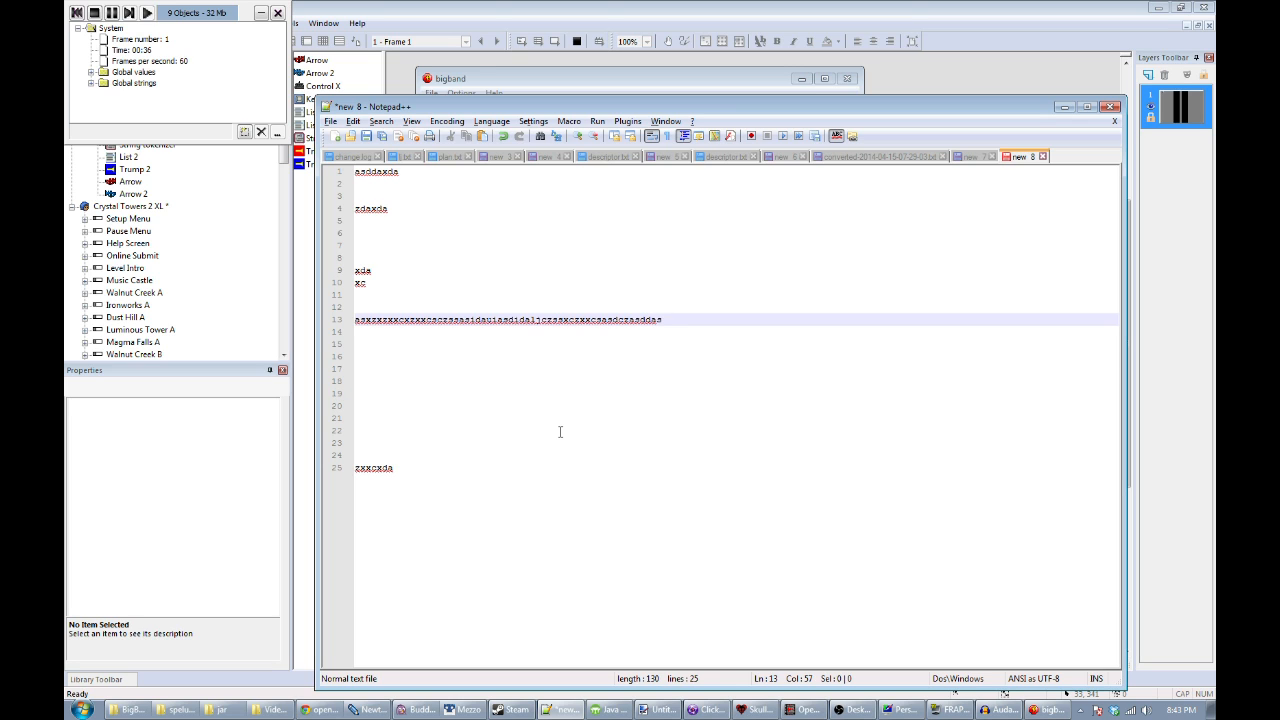
type("asd")
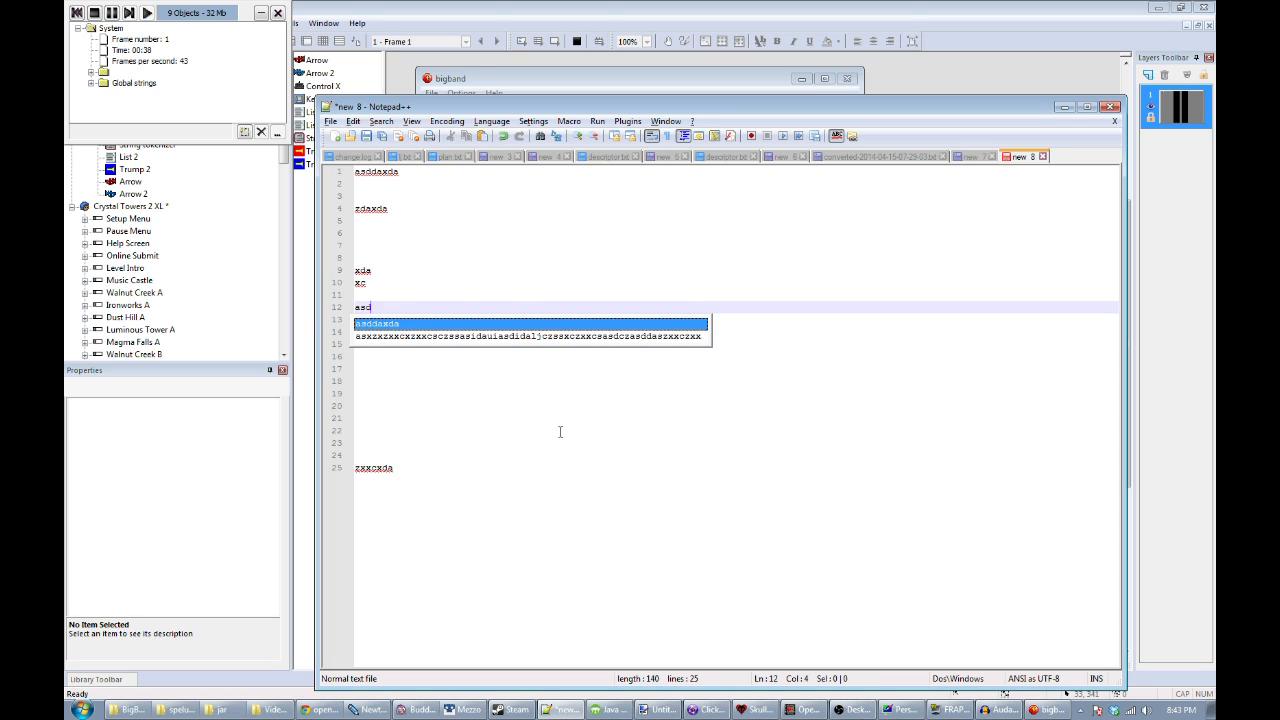